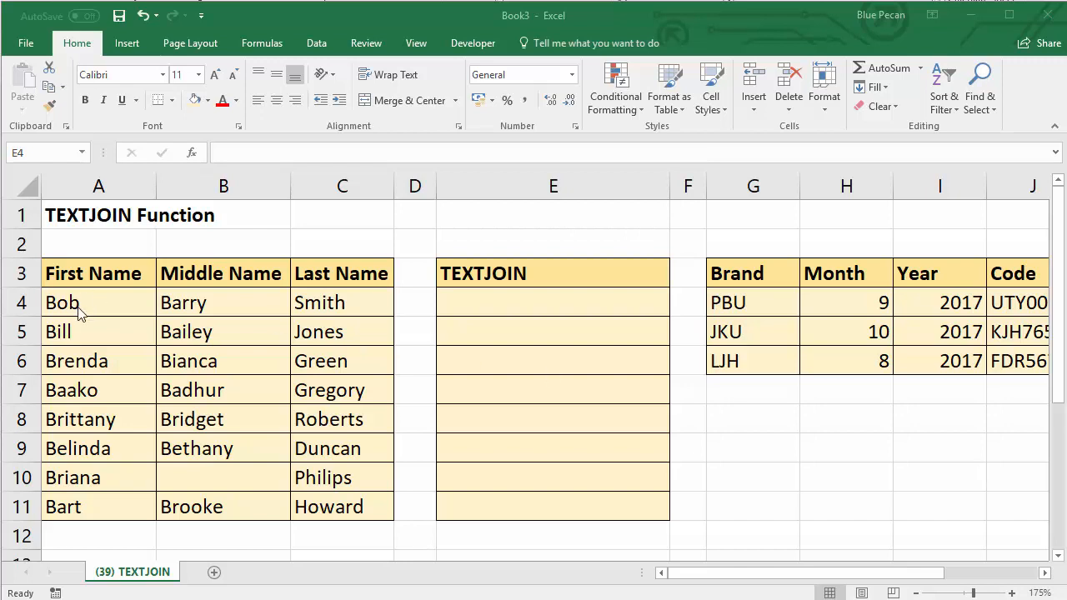
# Start a formula with = in cell E4 under the TEXTJOIN heading.
pyautogui.click(553, 302)
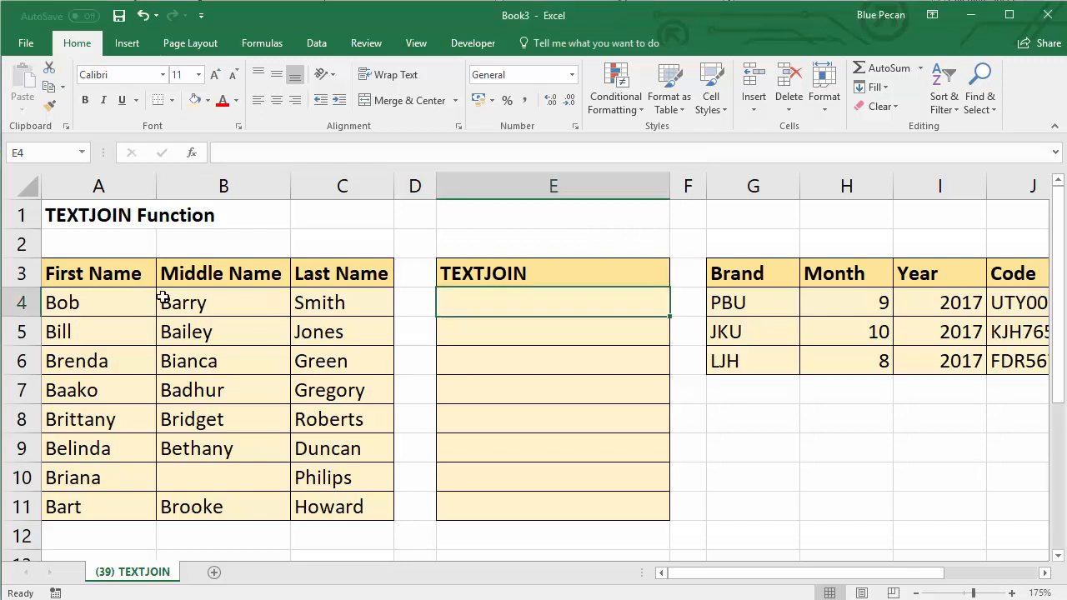
pyautogui.moveTo(379, 325)
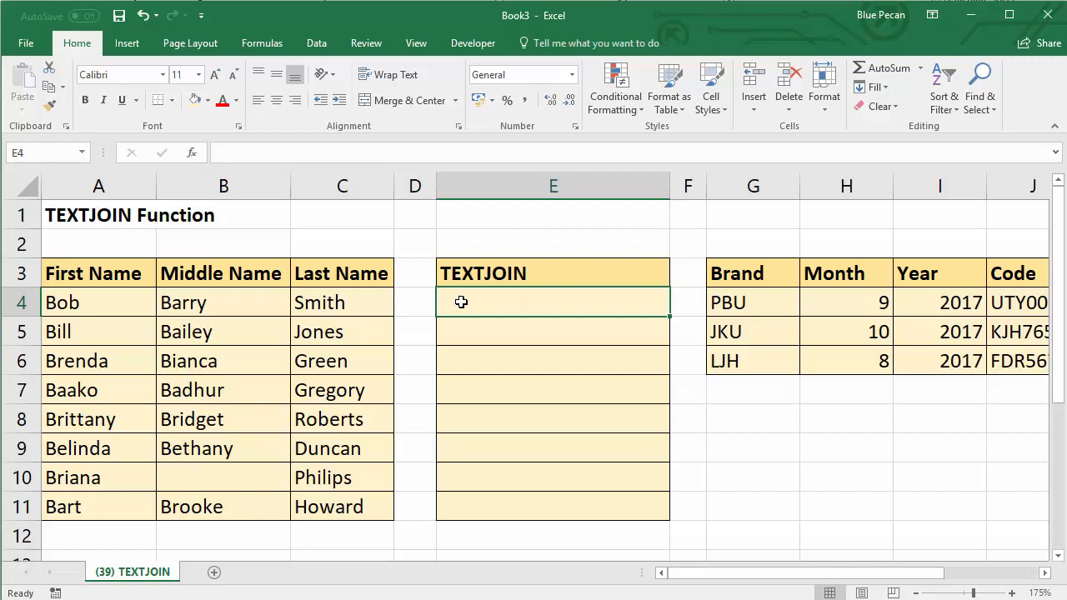
pyautogui.write('=')
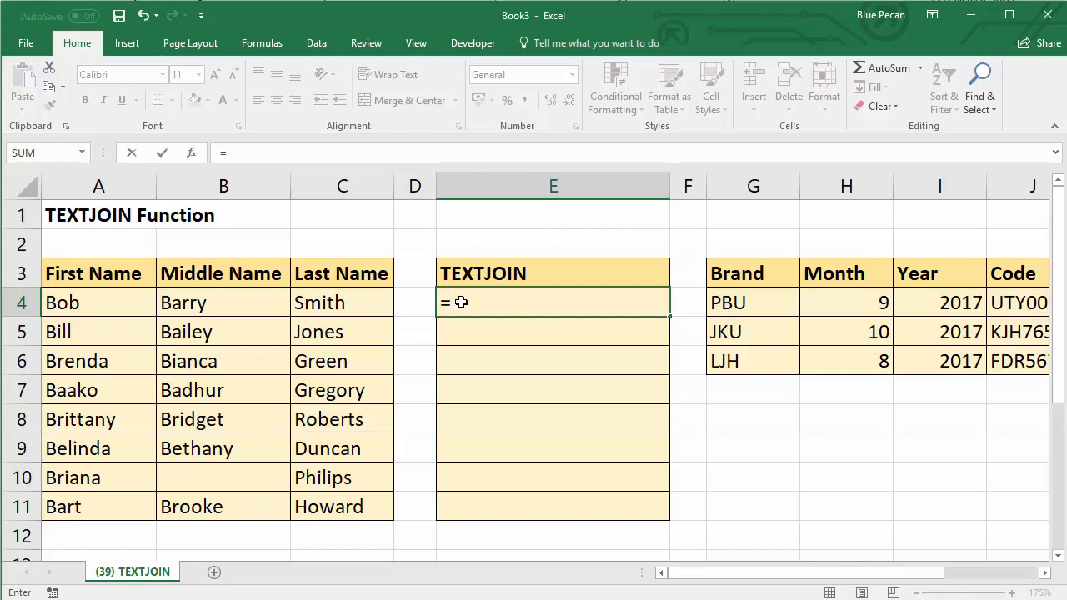
# Enter =TEXTJOIN(" ",TRUE,A4:C4) so E4 shows "Bob Barry Smith".
pyautogui.write('t')
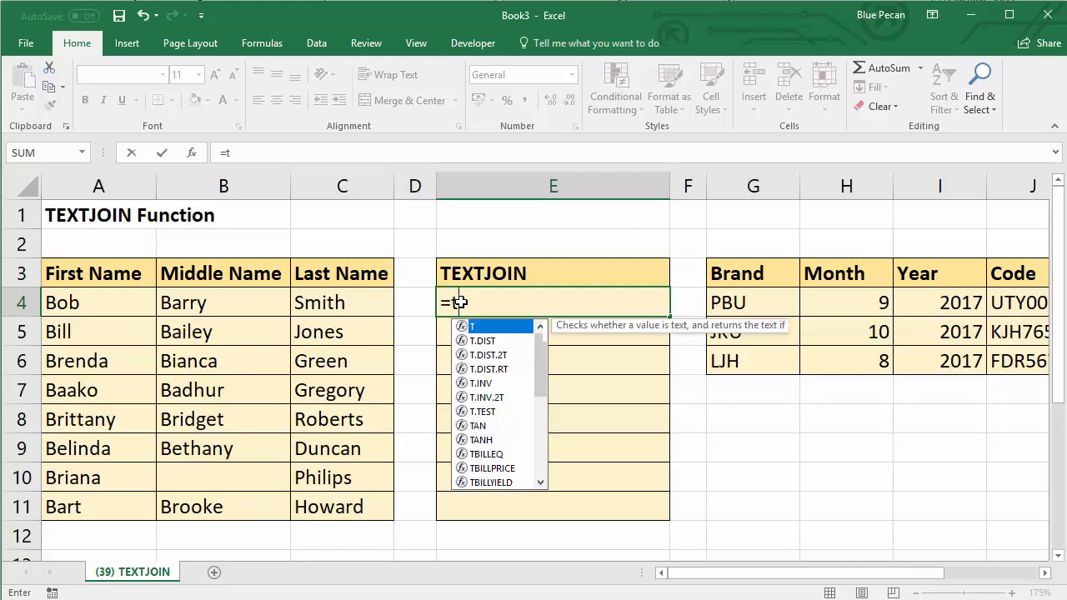
pyautogui.write('ext')
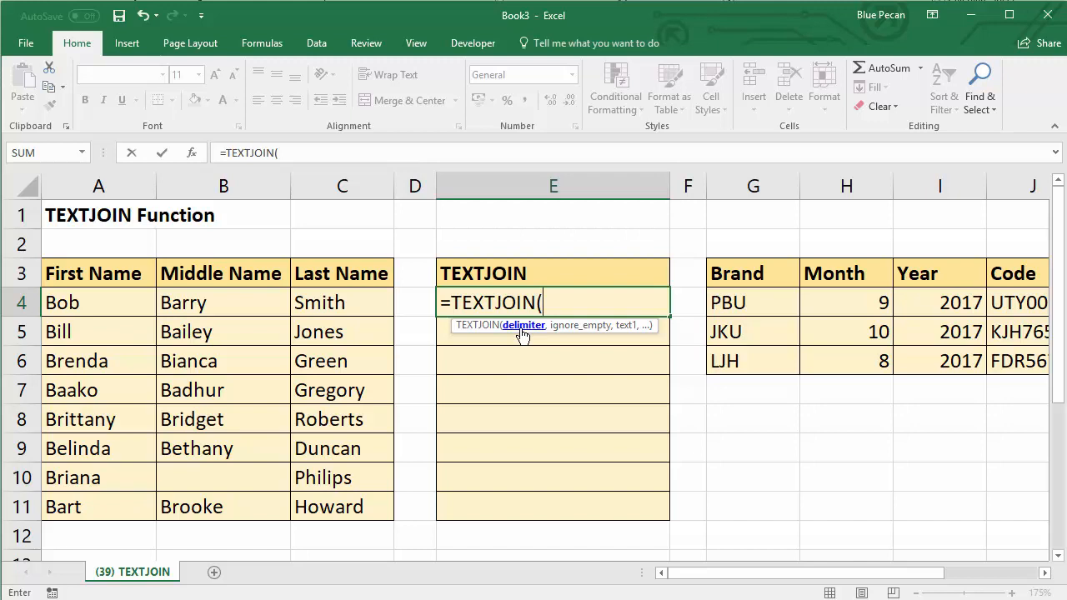
pyautogui.write('"')
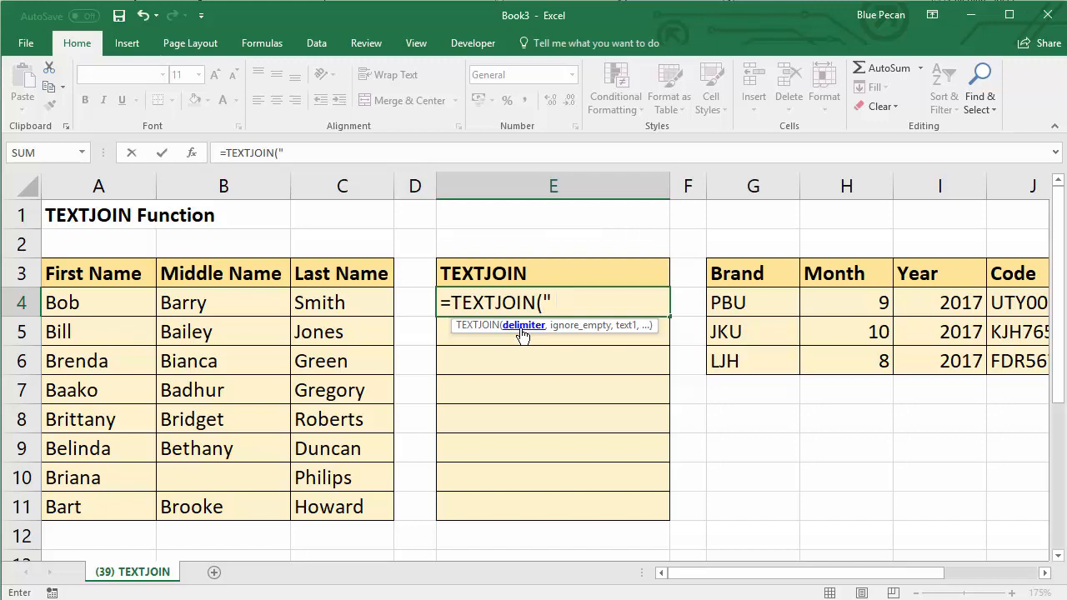
pyautogui.write('" ",')
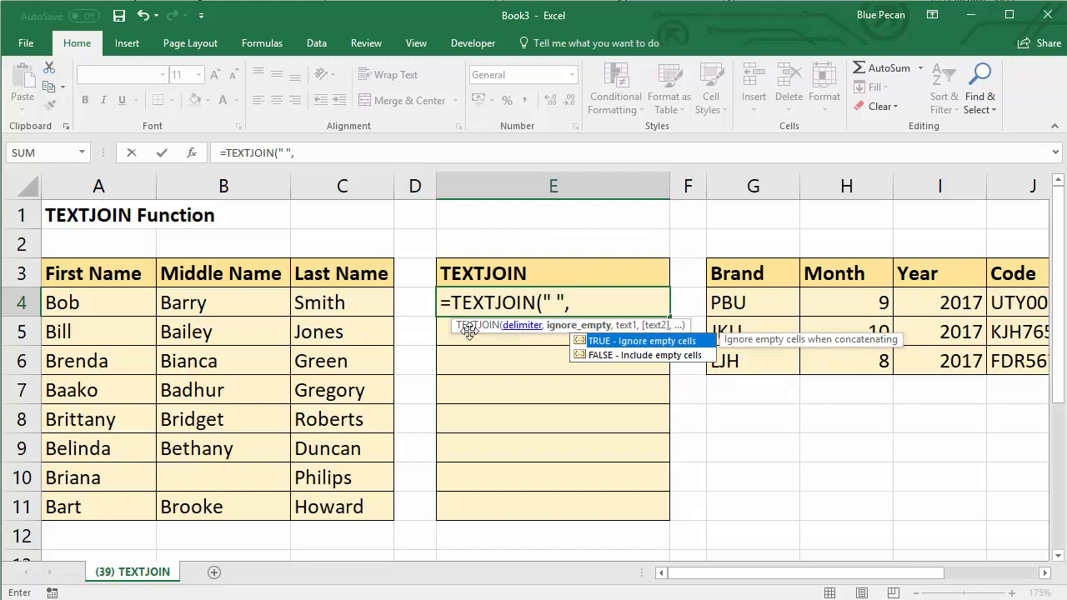
pyautogui.moveTo(203, 478)
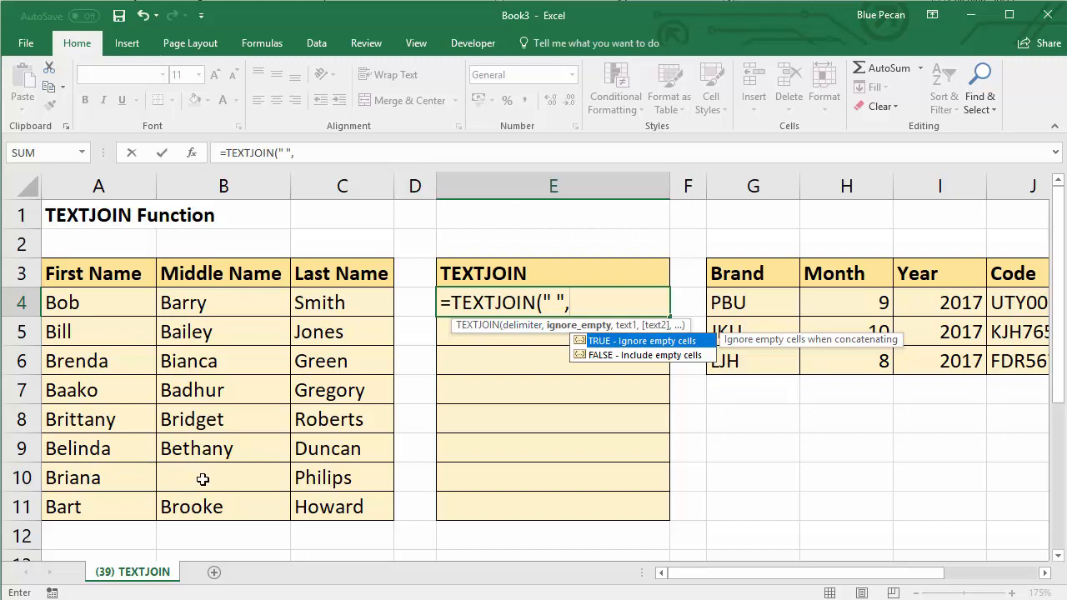
pyautogui.moveTo(198, 476)
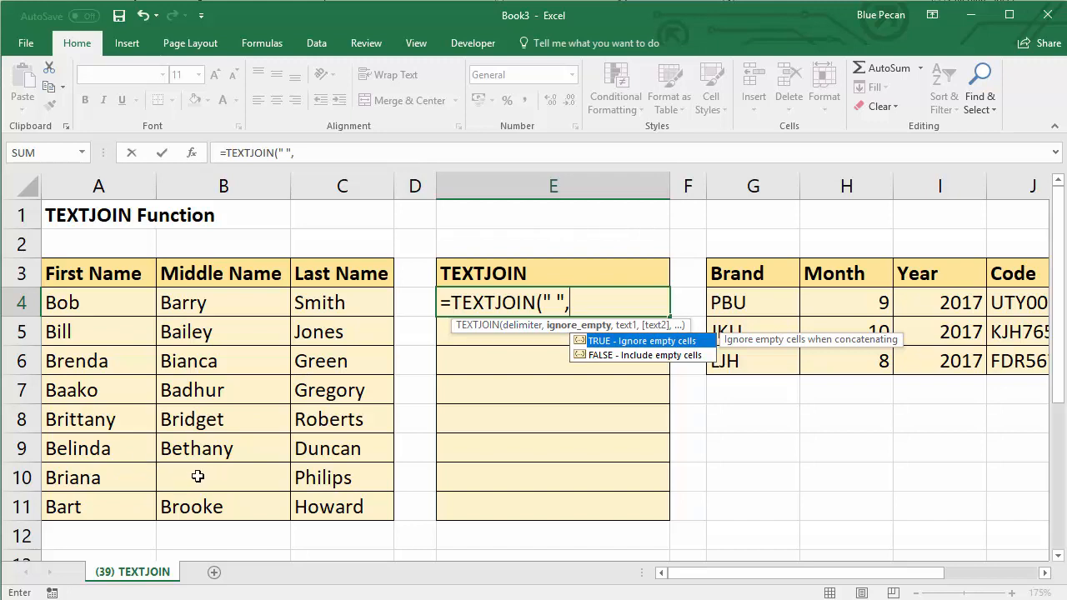
pyautogui.moveTo(235, 476)
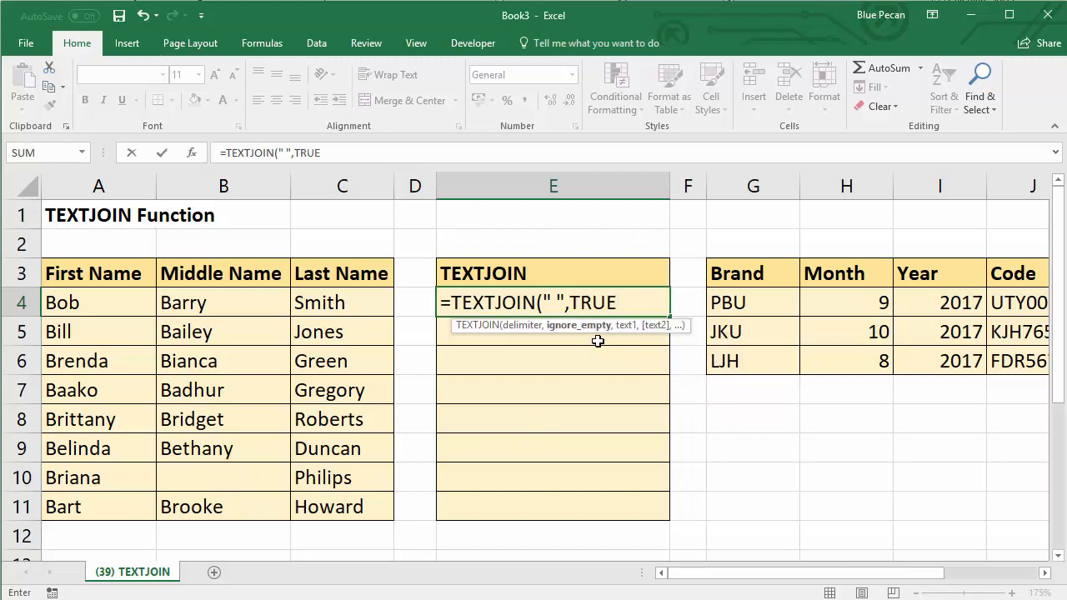
pyautogui.moveTo(609, 346)
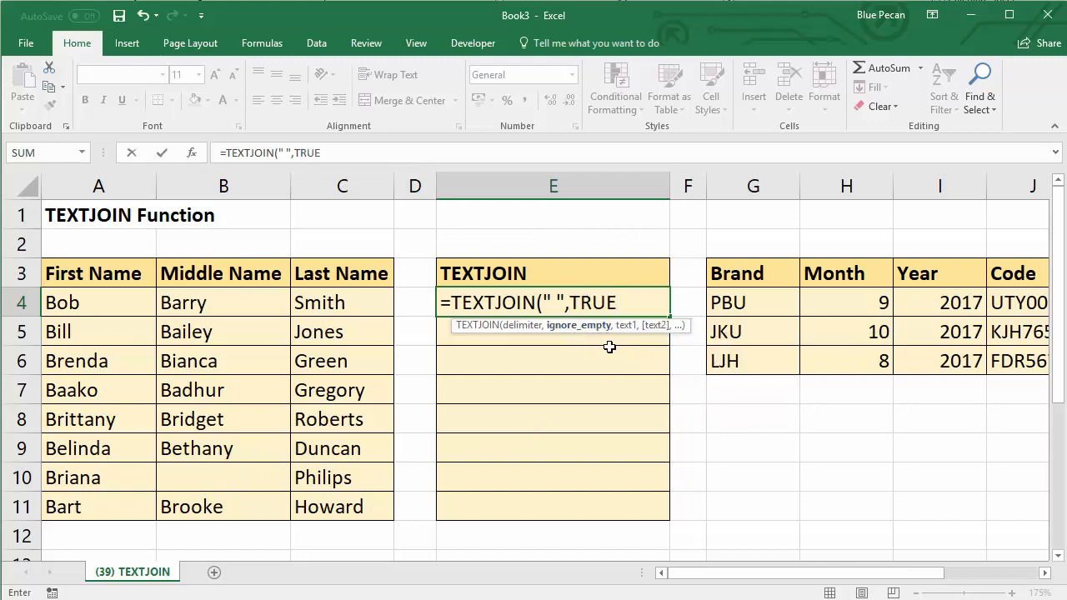
pyautogui.write(',')
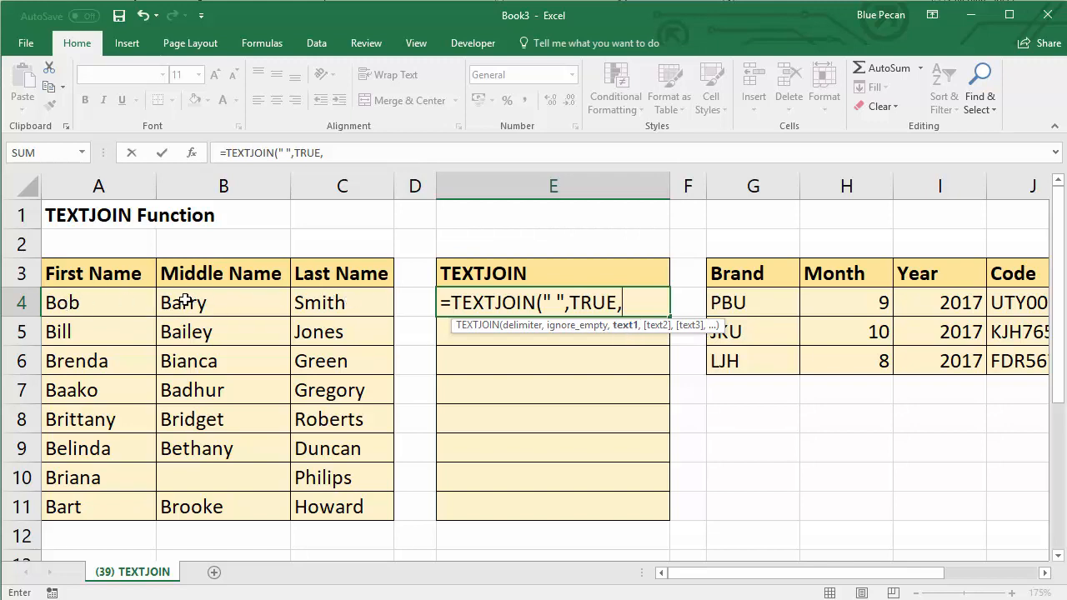
pyautogui.click(99, 302)
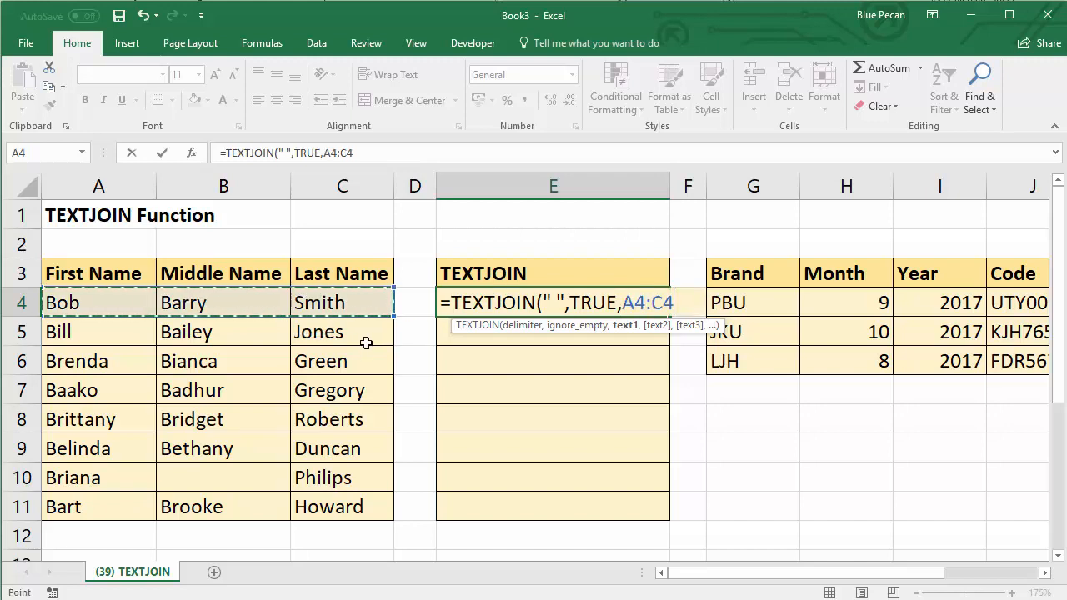
pyautogui.write(')')
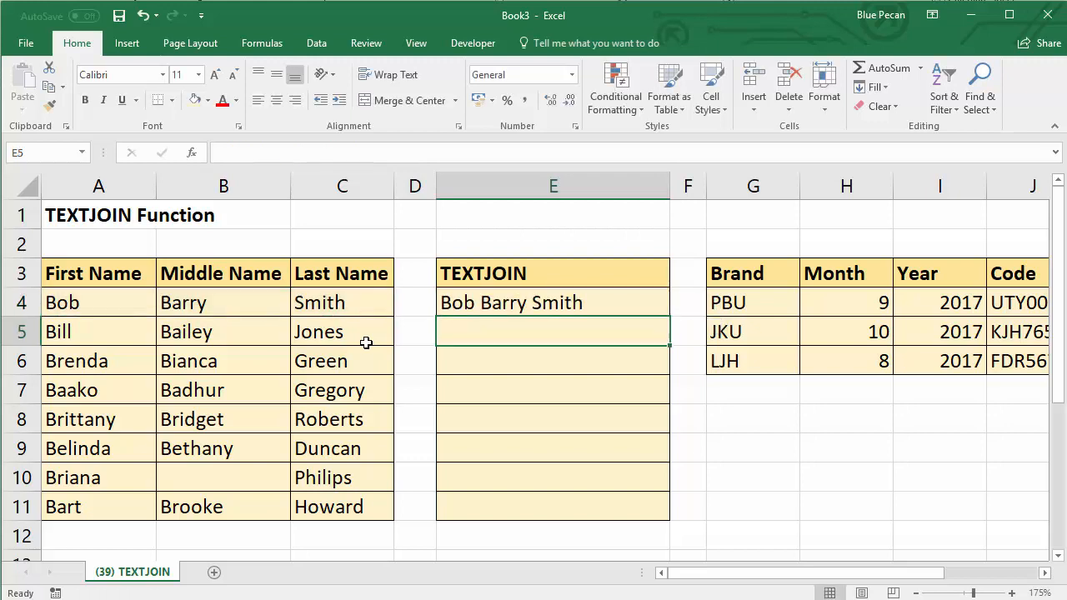
# Fill the E4 full-name formula down through E11 for all eight rows.
pyautogui.click(553, 302)
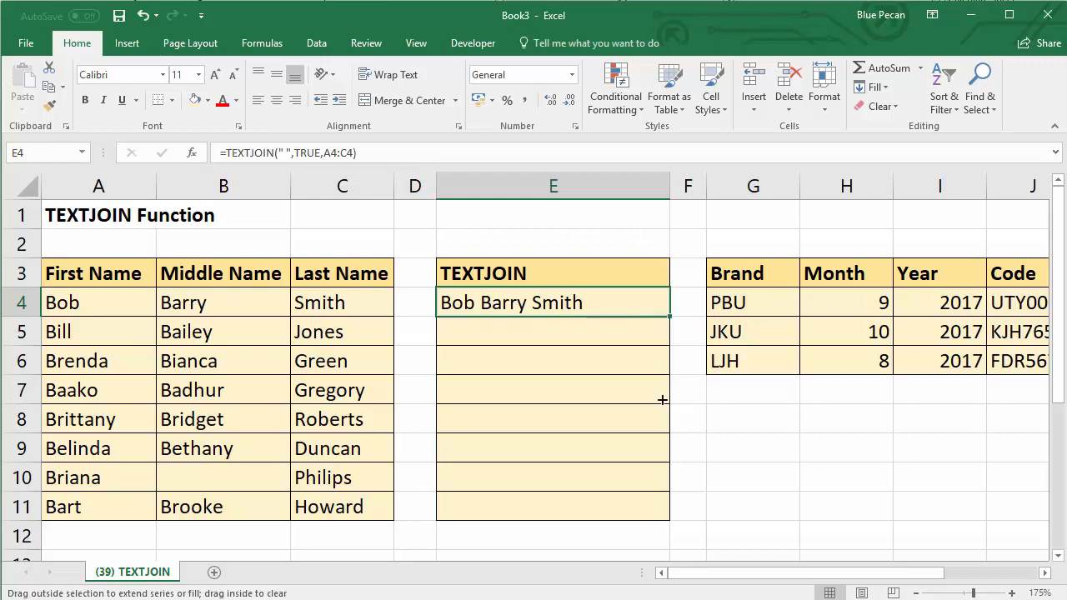
pyautogui.moveTo(663, 313); pyautogui.dragTo(663, 506)
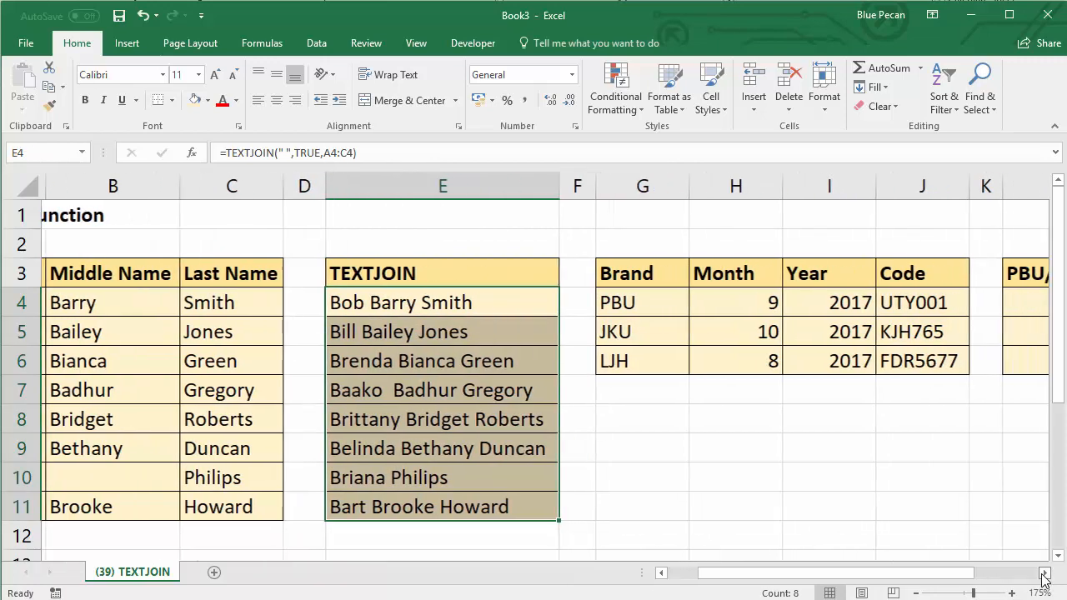
pyautogui.hscroll(3)
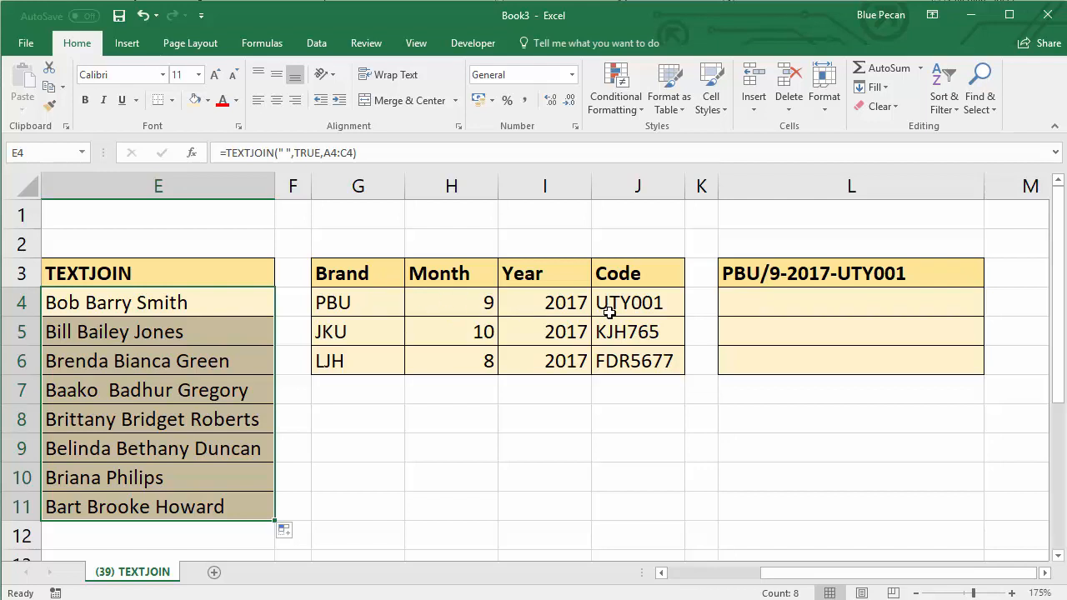
pyautogui.moveTo(655, 315)
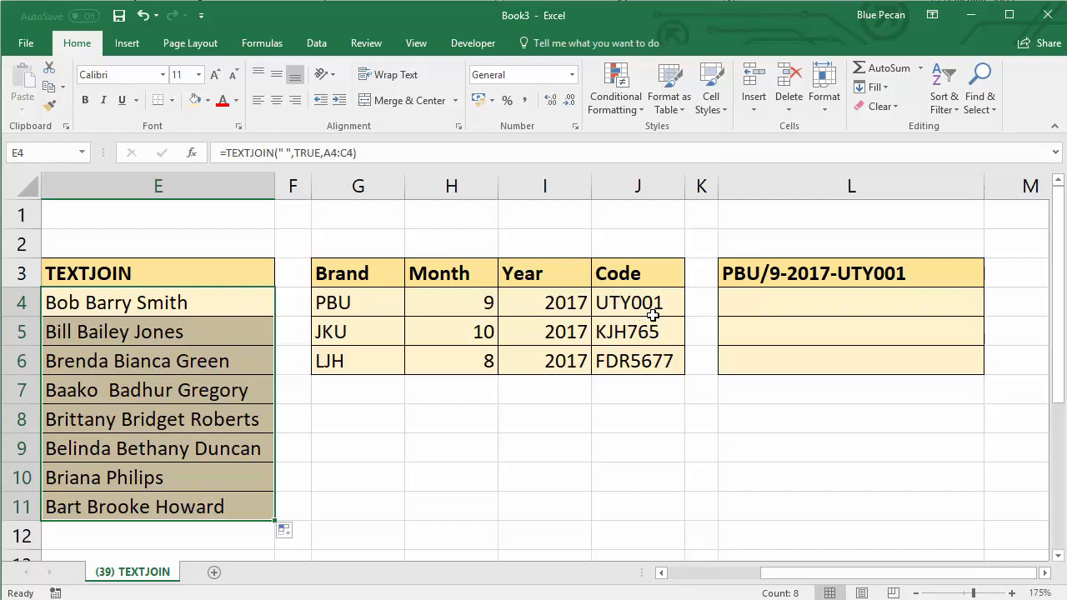
pyautogui.moveTo(771, 265)
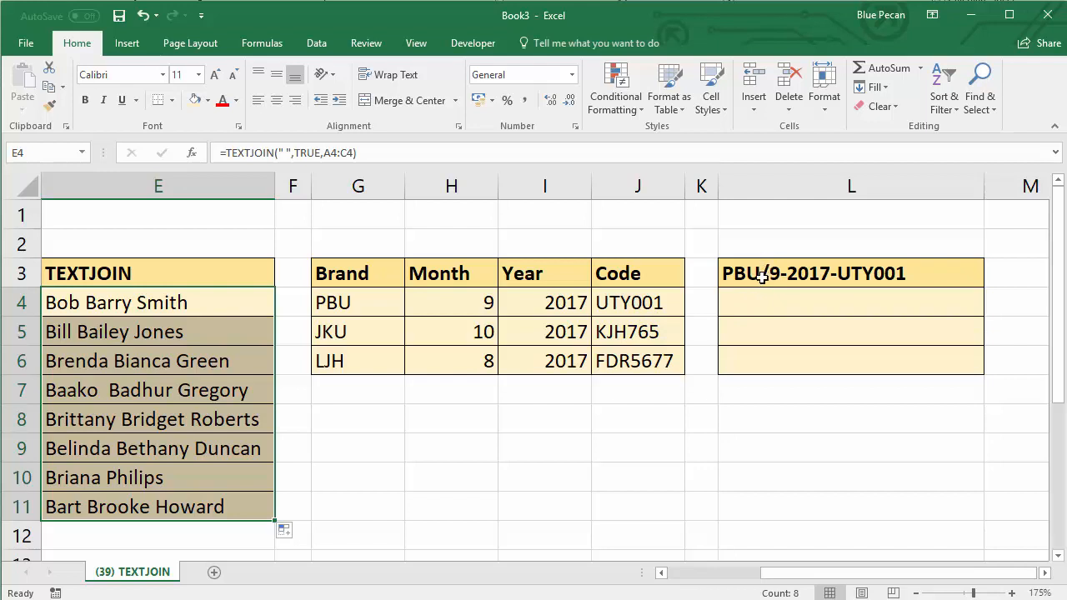
pyautogui.moveTo(838, 278)
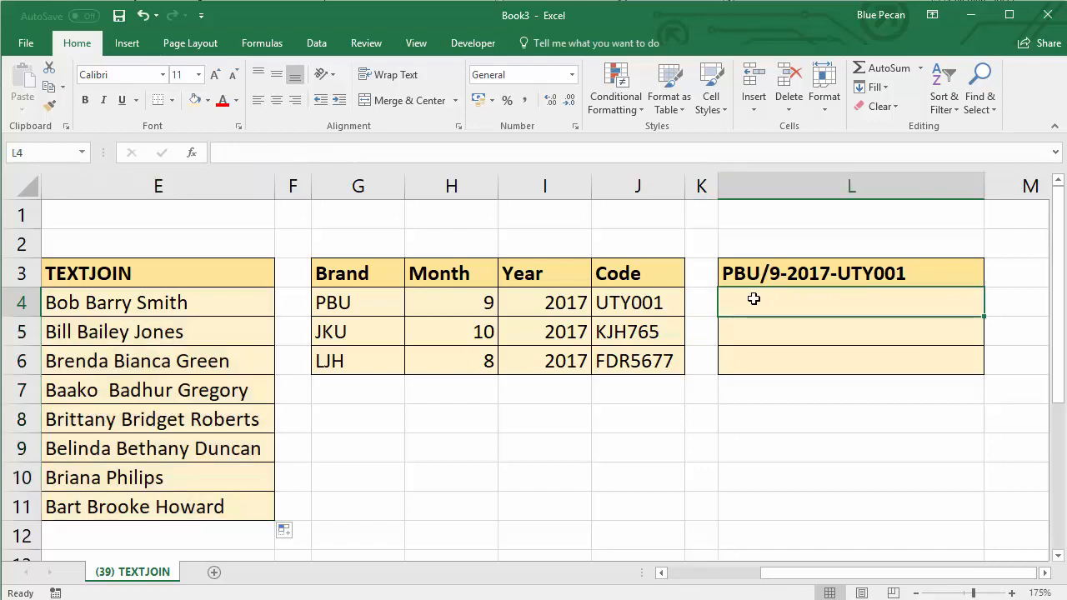
# Begin =TEXTJOIN({"/","-","-","-"}, in L4, fixing the unquoted slash.
pyautogui.write('=text')
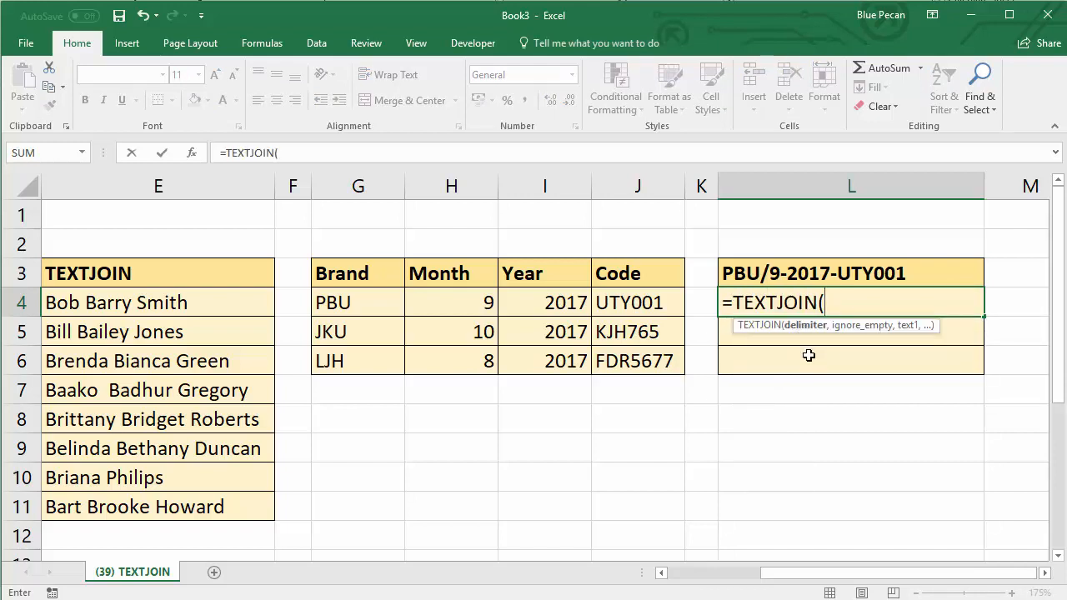
pyautogui.write('{')
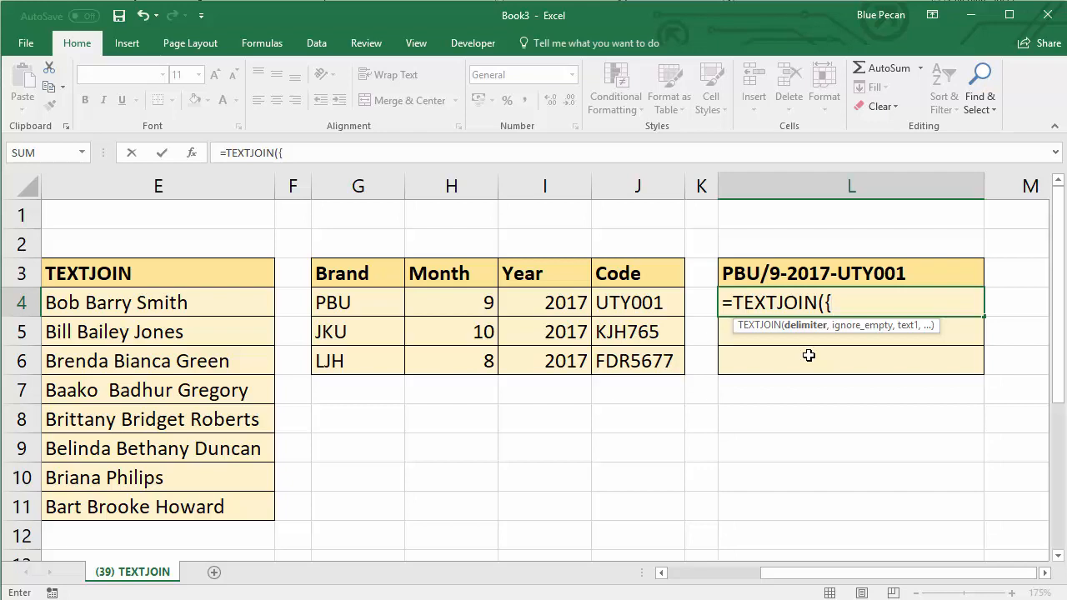
pyautogui.write('/')
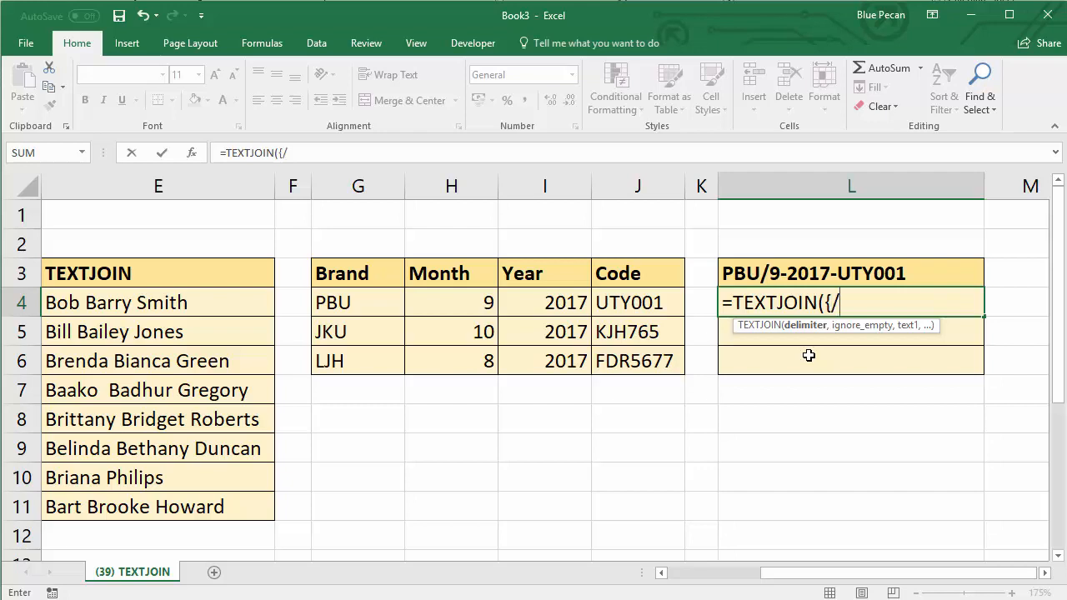
pyautogui.press('Backspace')
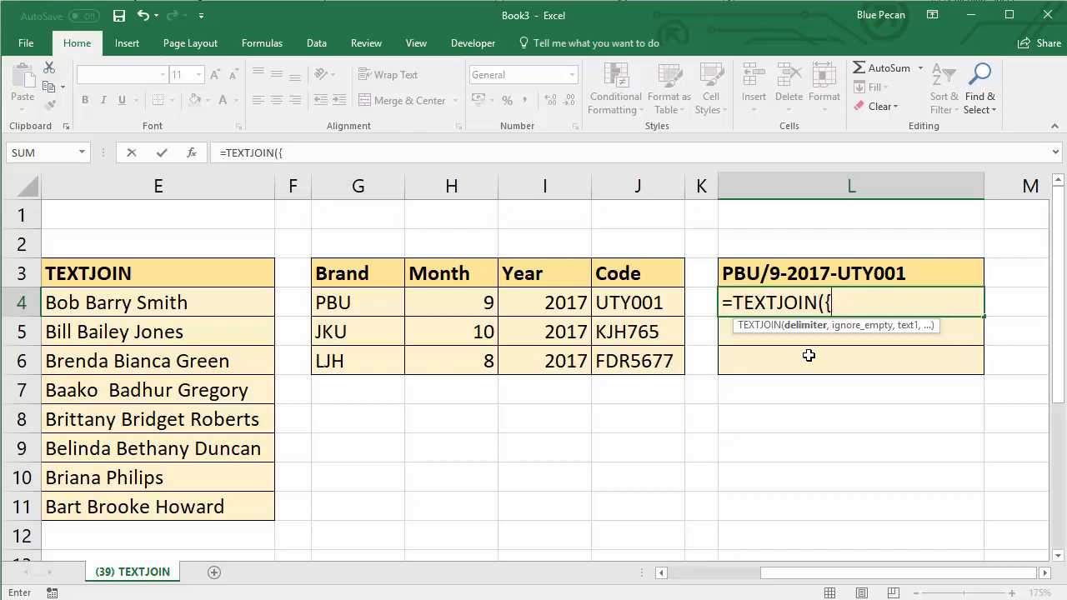
pyautogui.write('"/"')
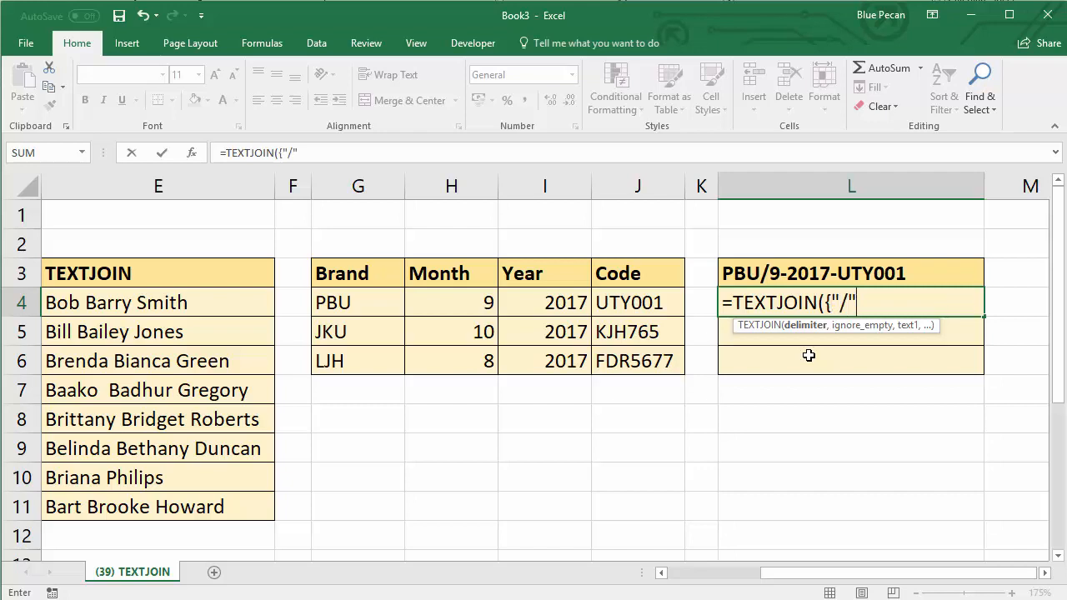
pyautogui.write(',"')
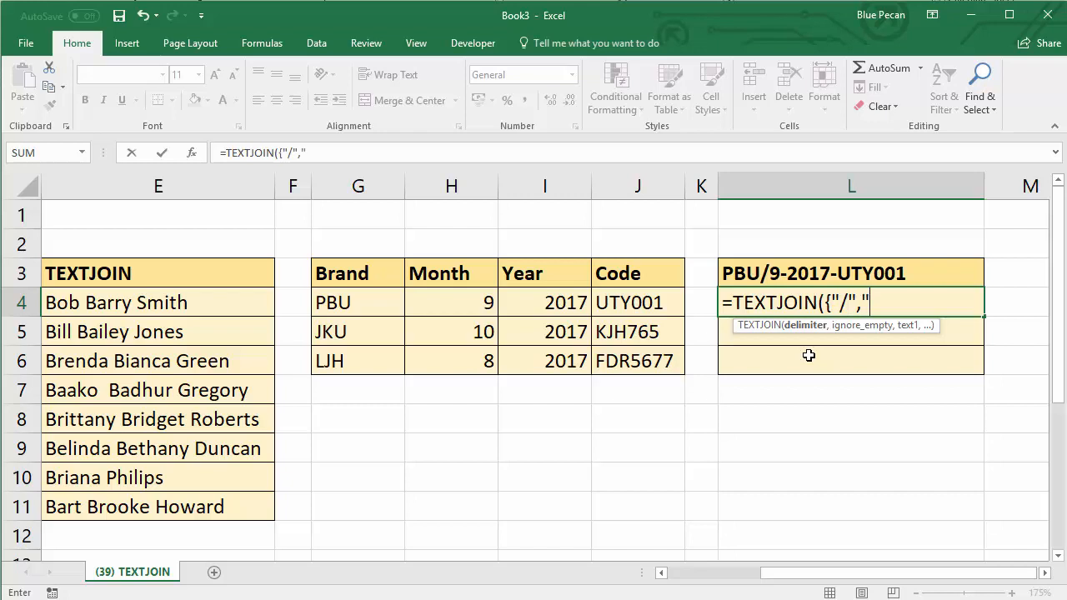
pyautogui.write('-')
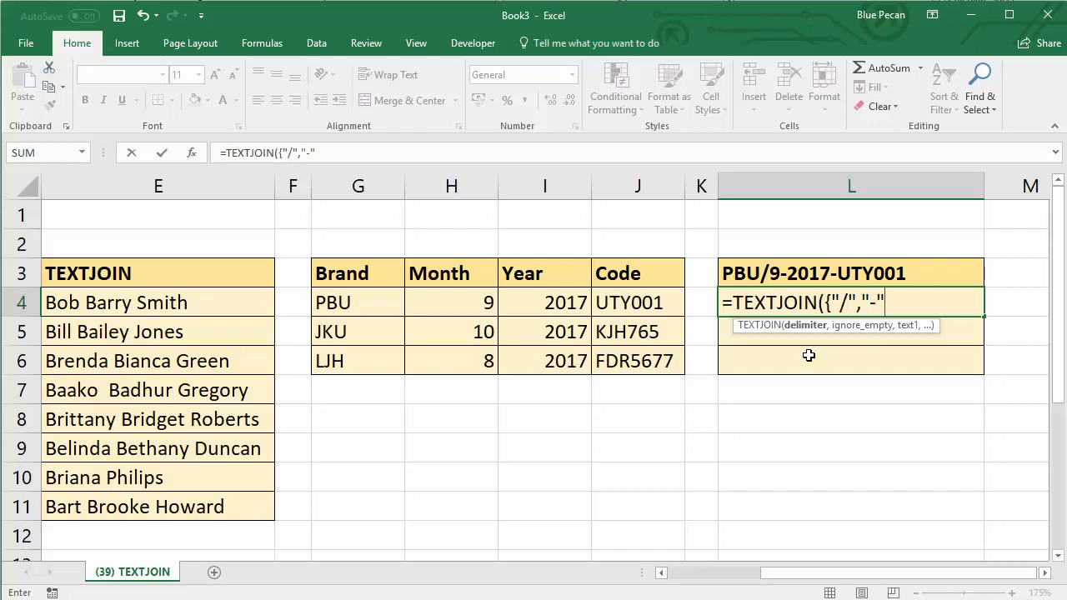
pyautogui.write('.')
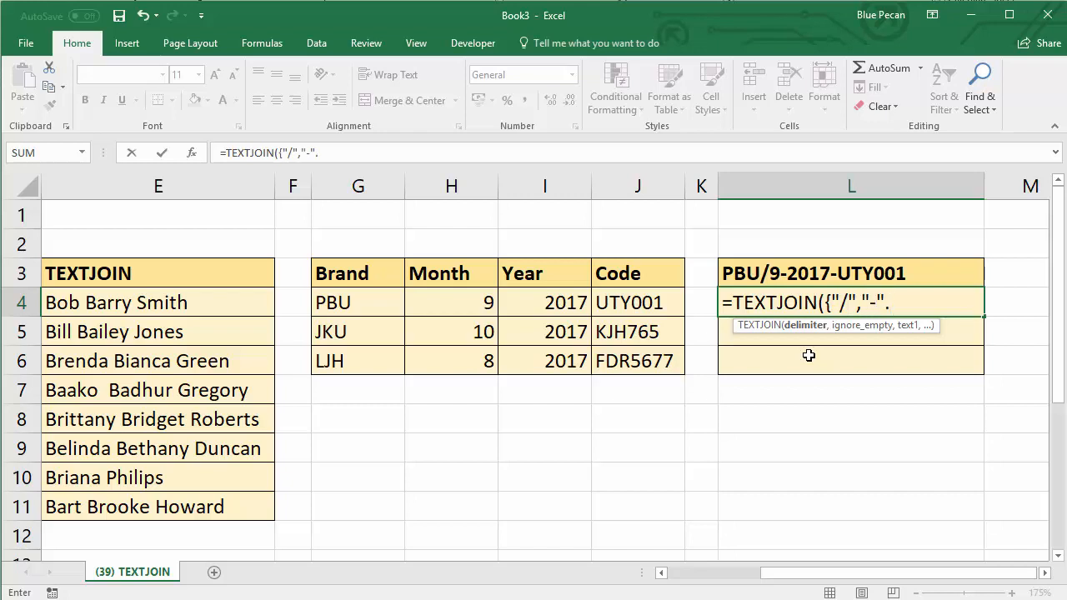
pyautogui.write(',"-"')
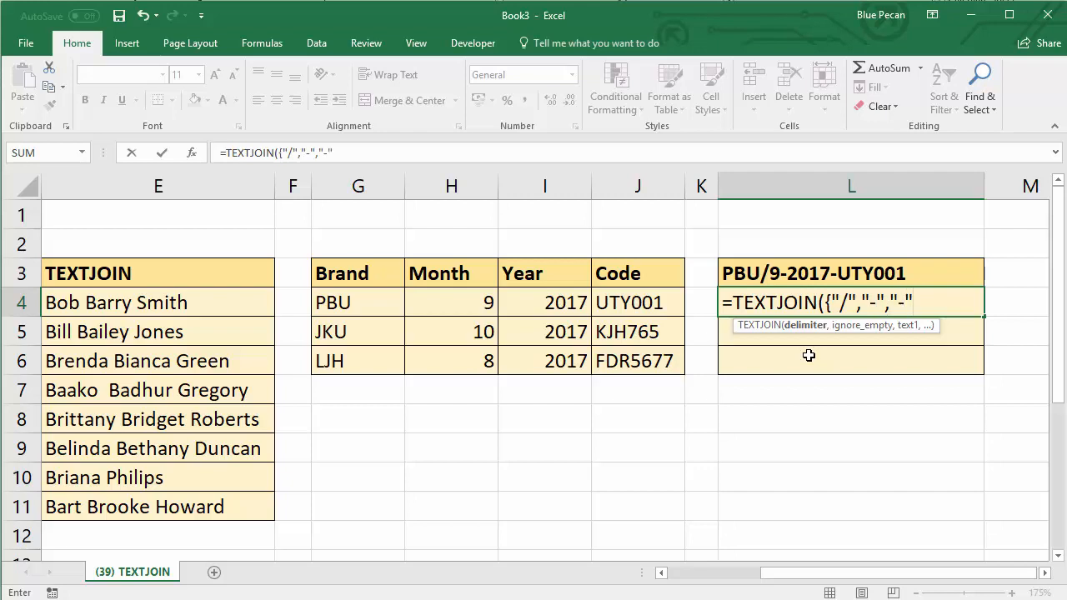
pyautogui.write(',"-"')
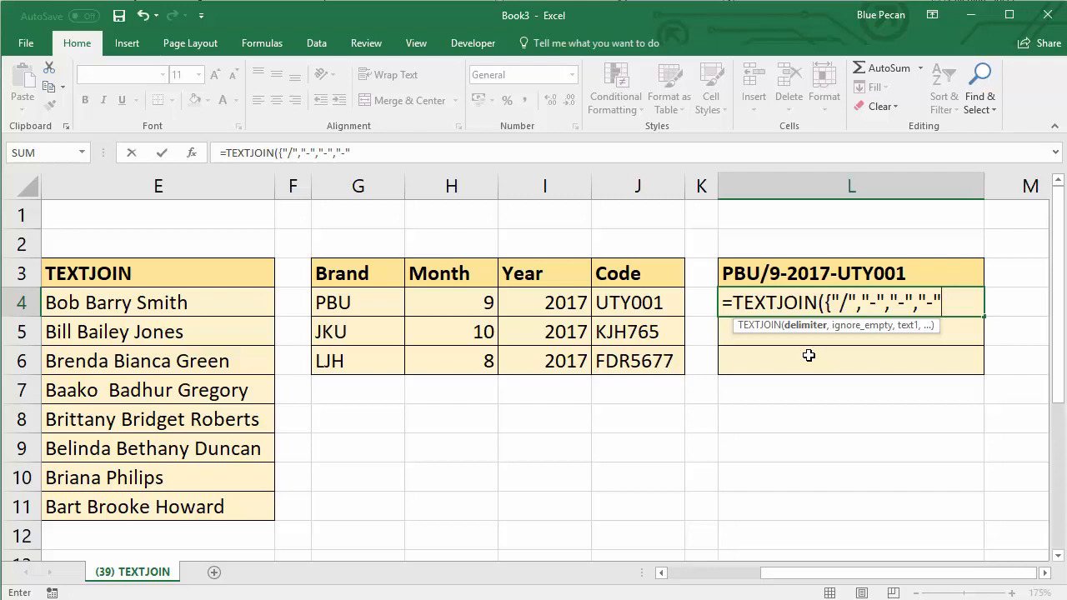
pyautogui.write('}')
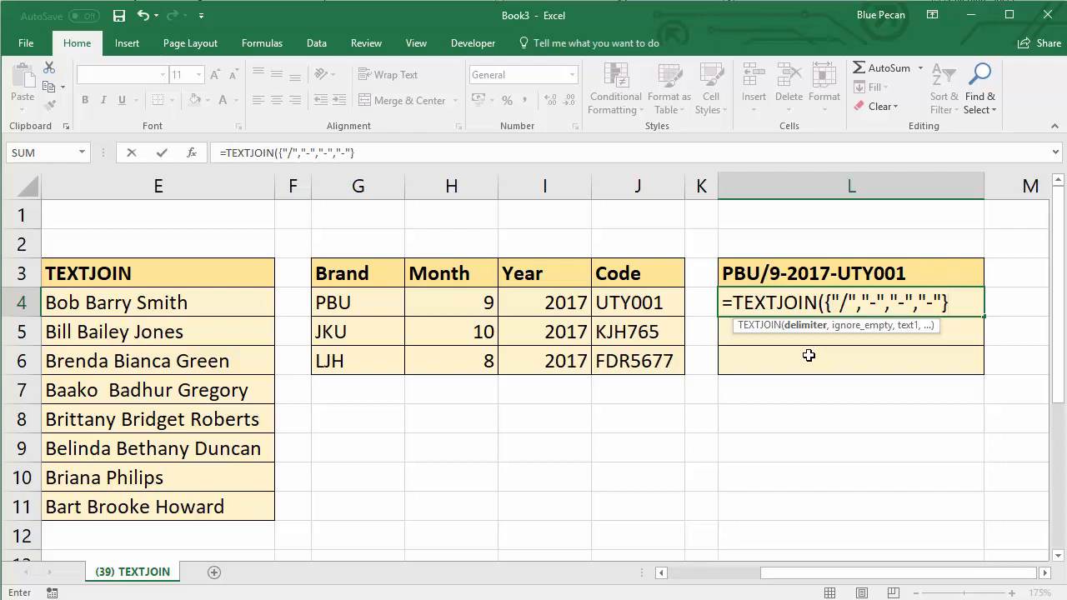
pyautogui.write(',TRUE')
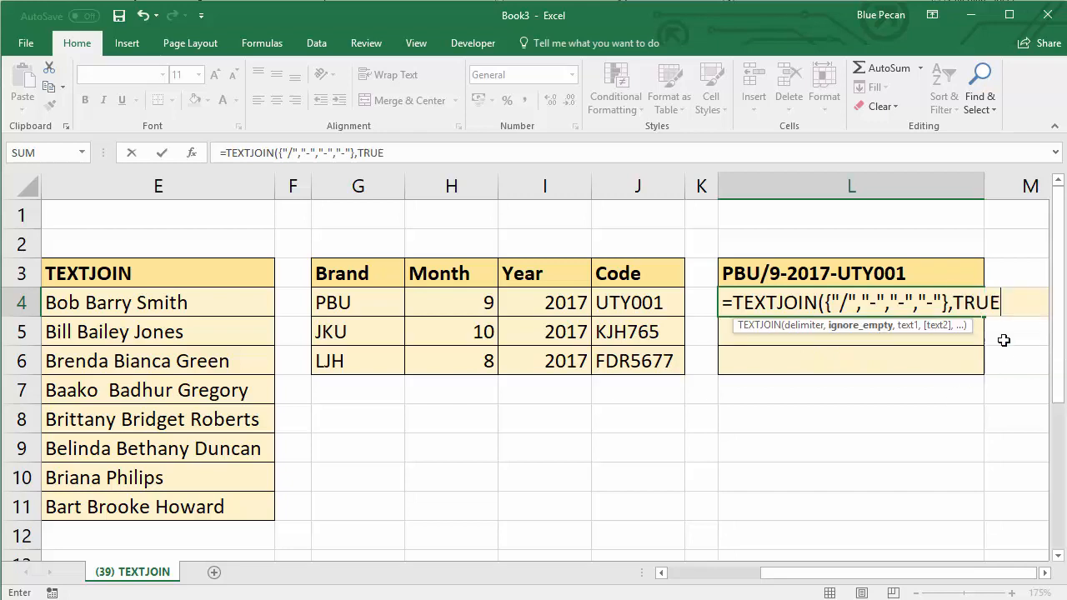
# Complete the formula with TRUE and G4:J4 so L4 shows PBU/9-2017-UTY001.
pyautogui.write(',G4:J4')
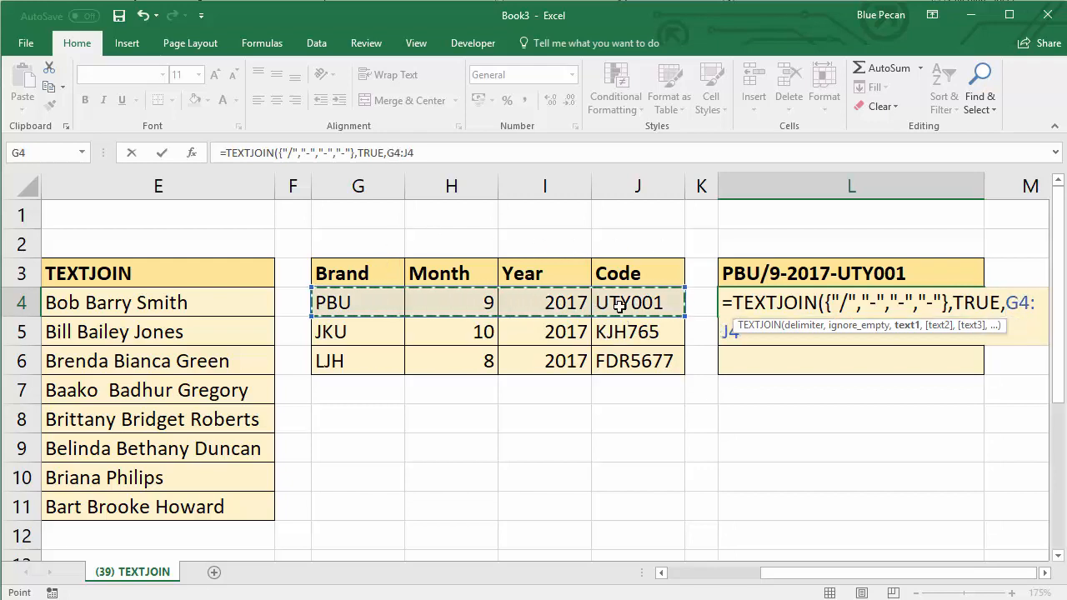
pyautogui.press('enter')
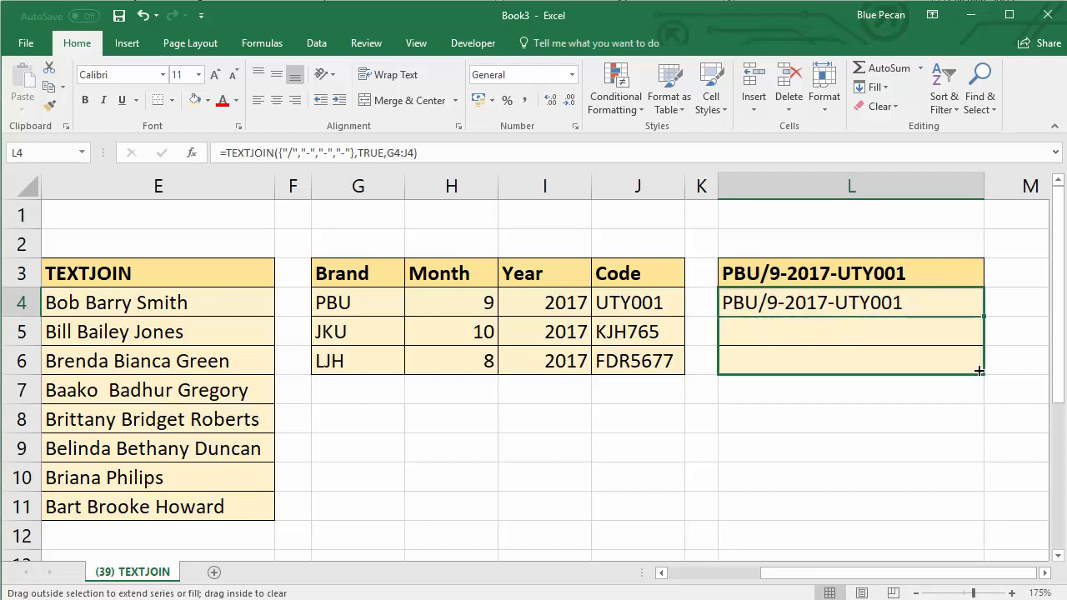
# Fill the L4 code formula down to L6 for the JKU and LJH rows.
pyautogui.moveTo(978, 315); pyautogui.dragTo(978, 370)
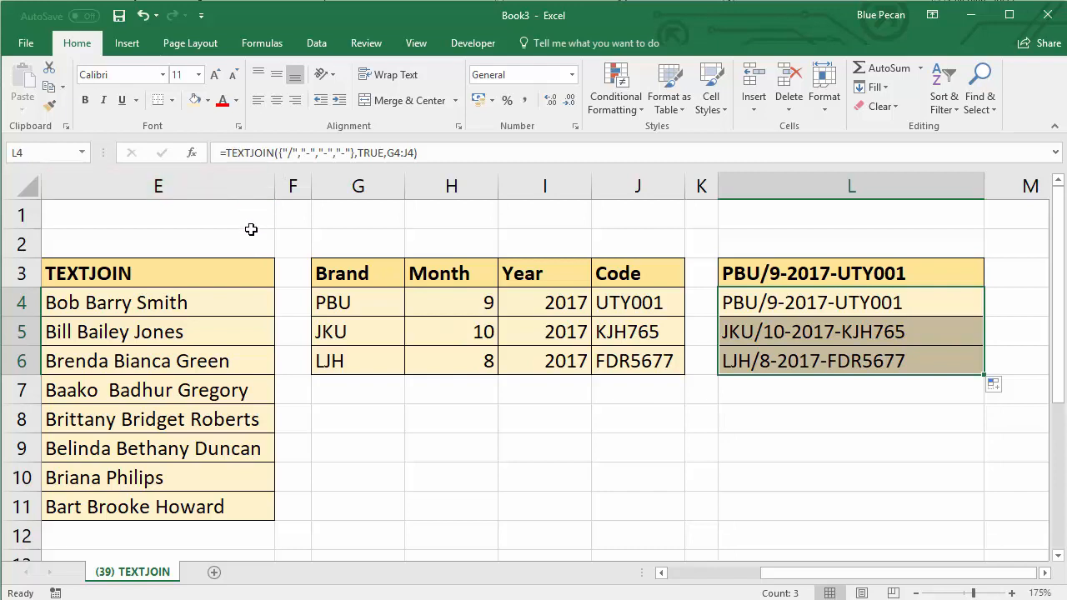
pyautogui.moveTo(522, 343)
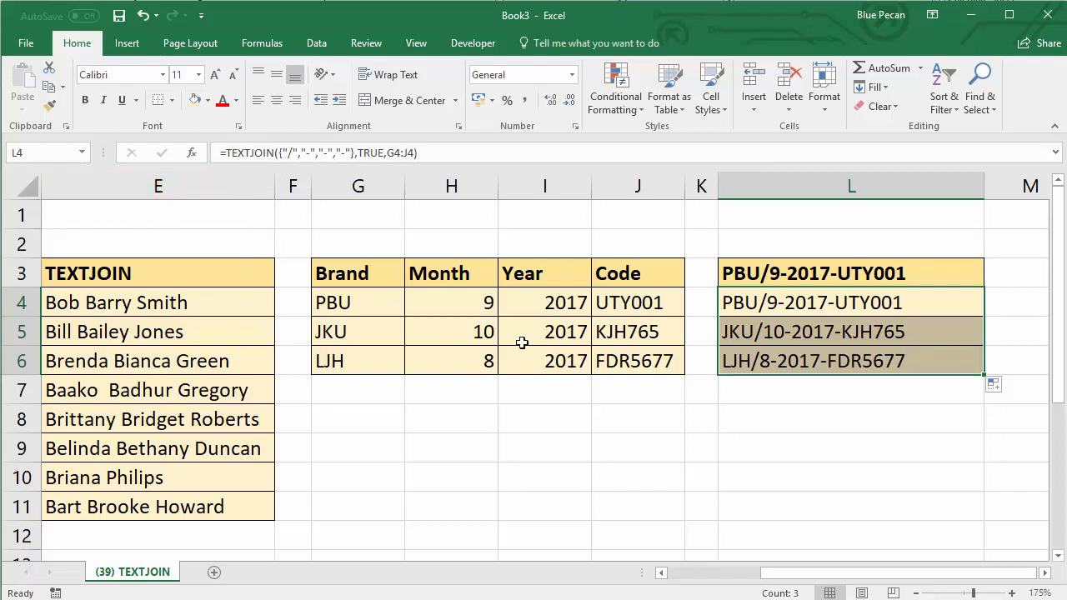
pyautogui.moveTo(919, 509)
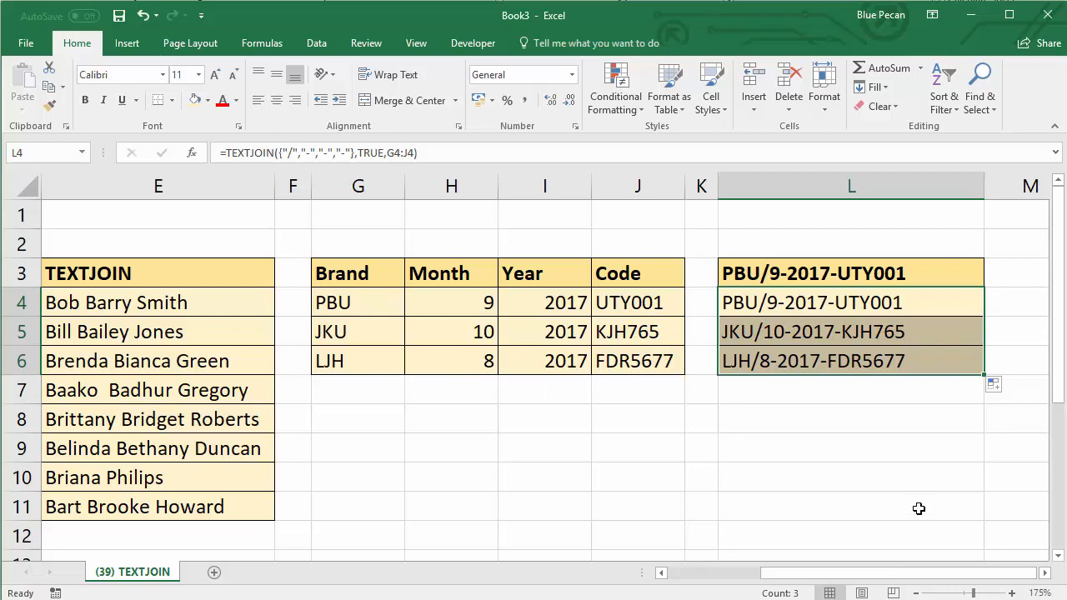